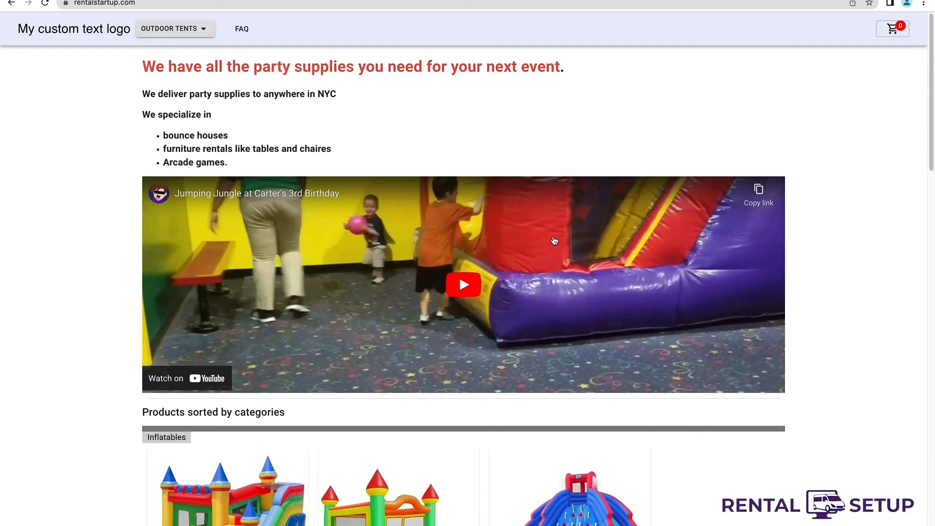
# Step: Browse the party supplies storefront products, then open the Bouncy House product page
pyautogui.scroll(-3)
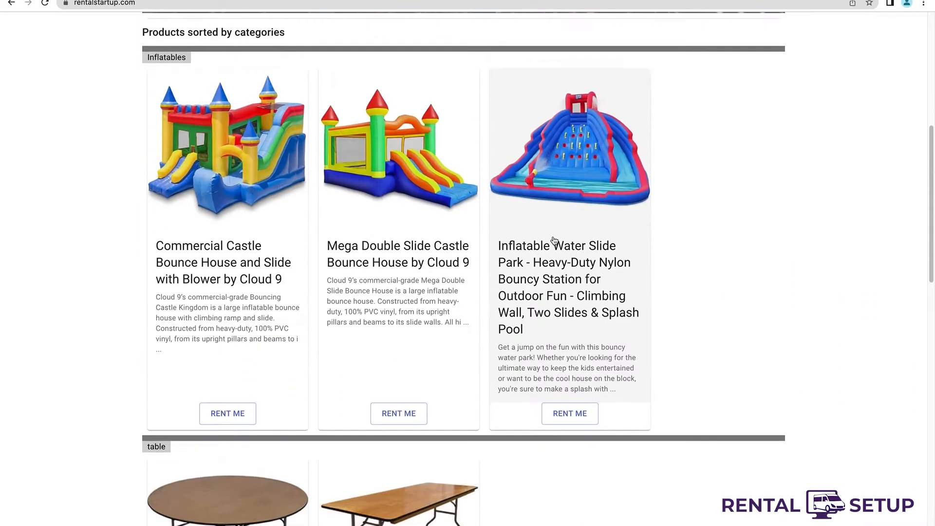
pyautogui.scroll(-3)
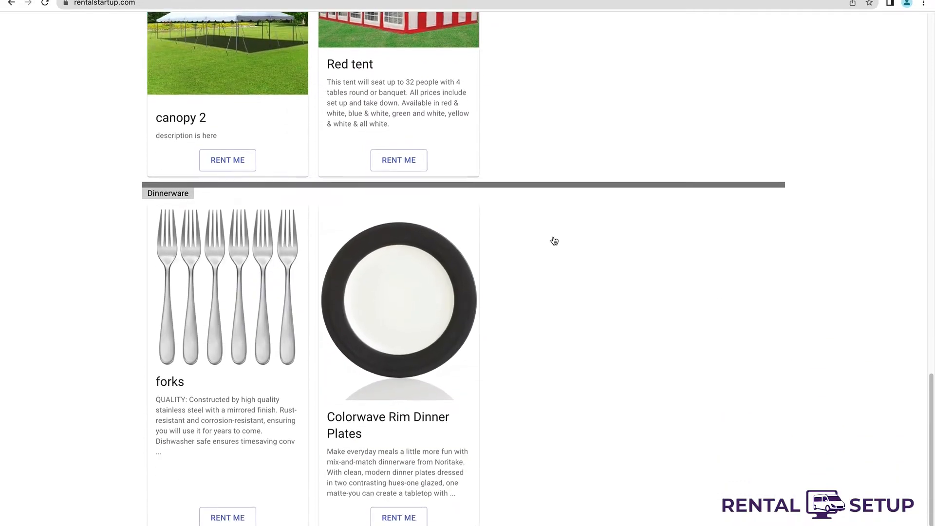
pyautogui.scroll(3)
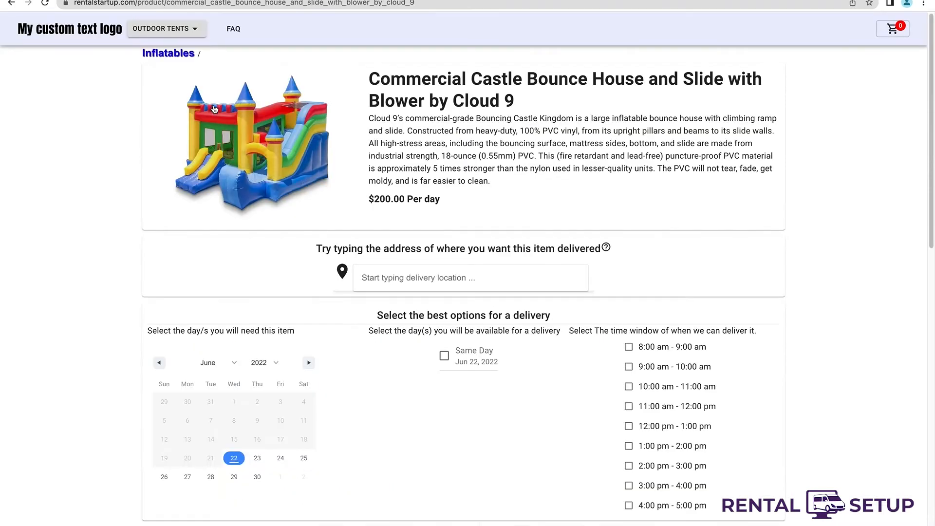
pyautogui.scroll(-3)
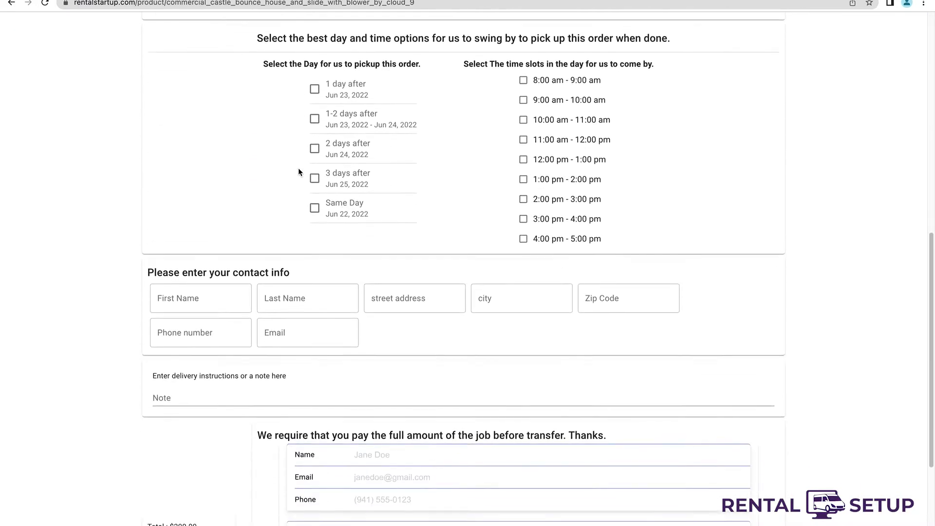
pyautogui.scroll(-3)
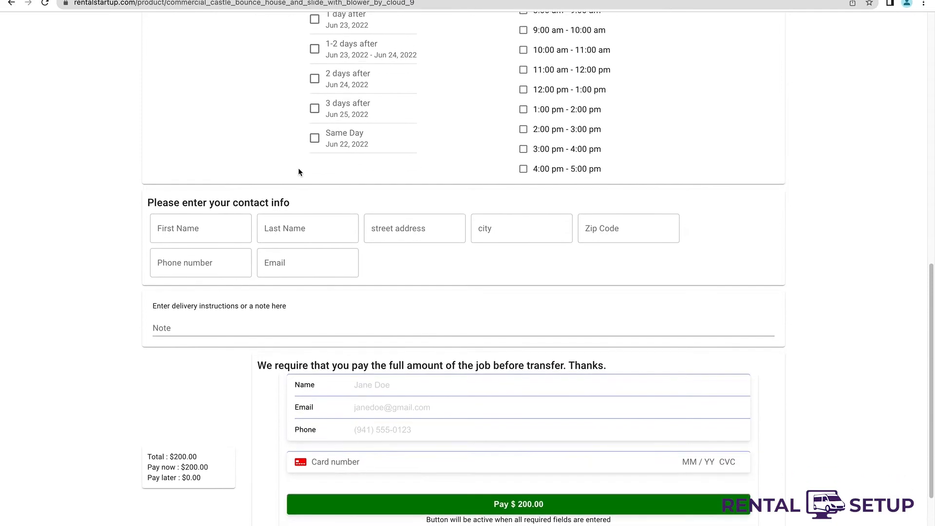
pyautogui.click(10, 3)
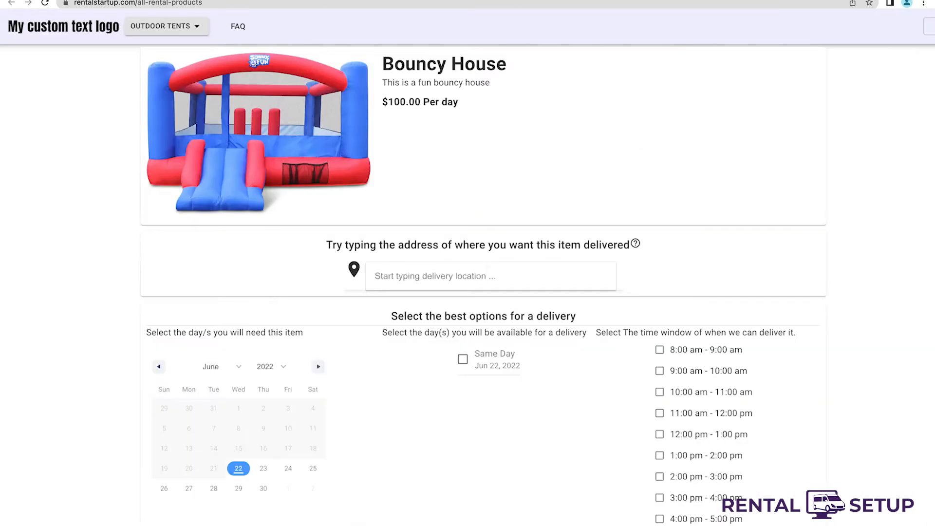
# Step: Enter name 'john' and account details, close the chat popup, and add 'I want to make a website for'
pyautogui.write('rentalsetup.com')
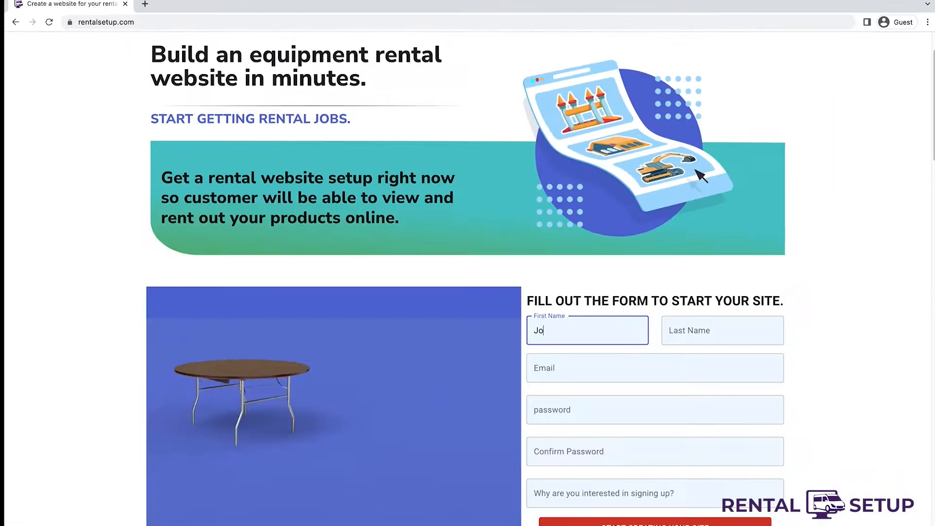
pyautogui.write('john@john.com')
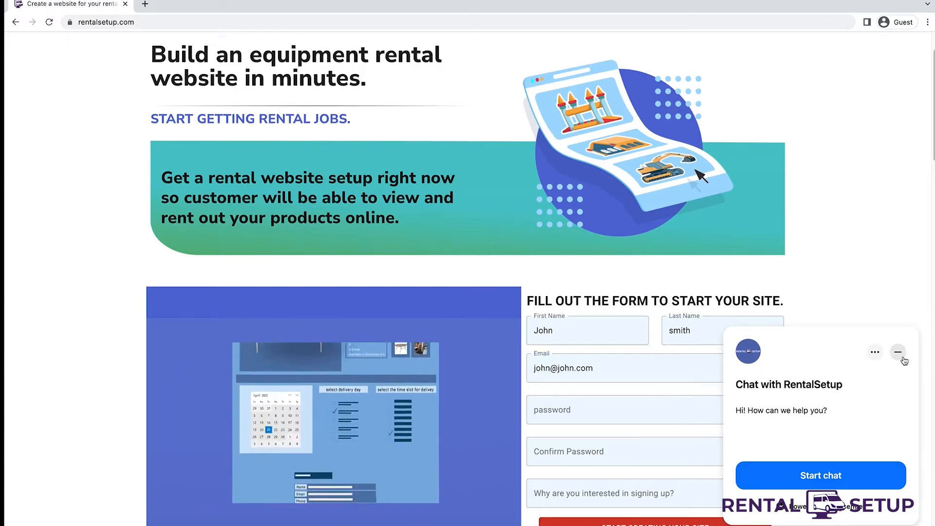
pyautogui.click(898, 351)
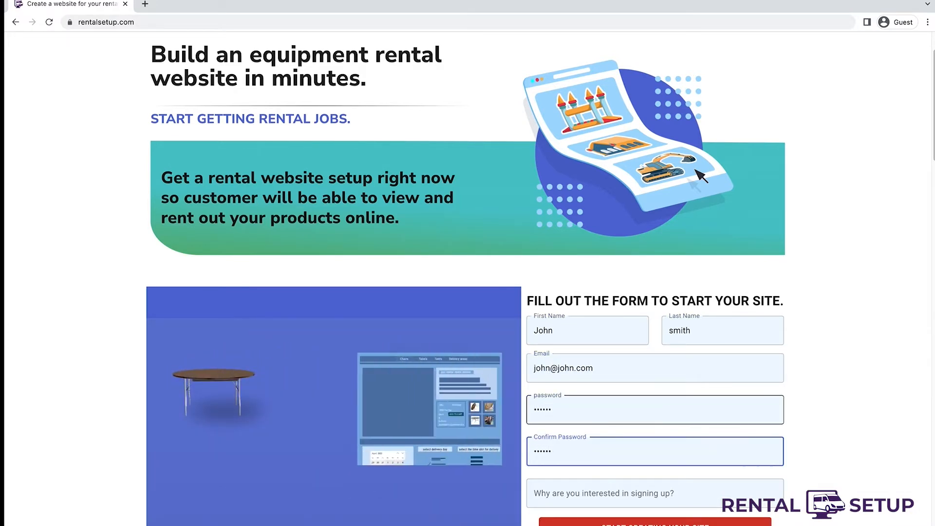
pyautogui.write('I want to make a website for')
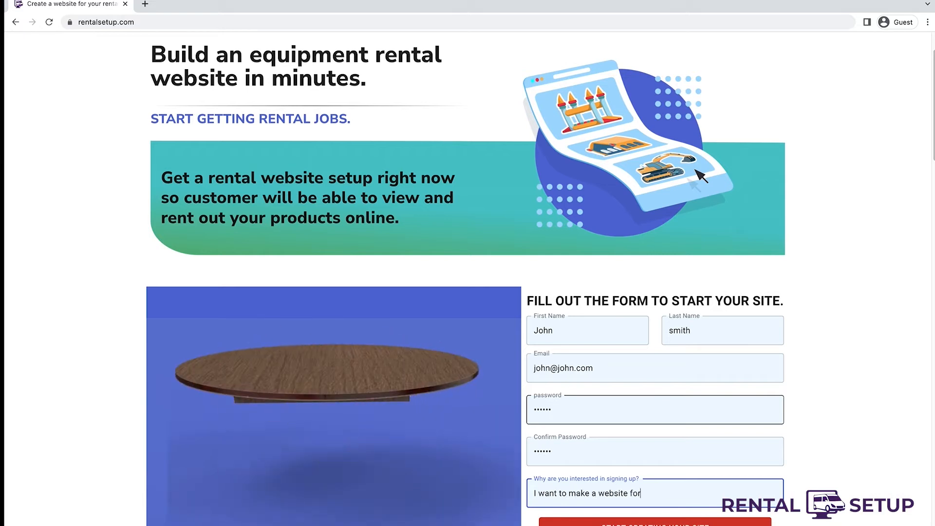
pyautogui.click(654, 522)
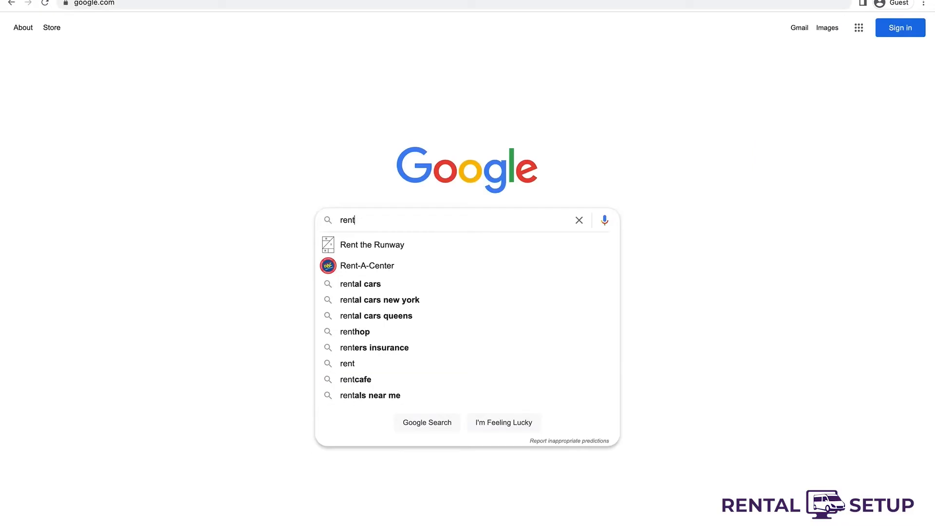
# Step: Search Google for 'rent bounce house near me' and open the Ultimate Parties and Events website
pyautogui.write('bounce house near me')
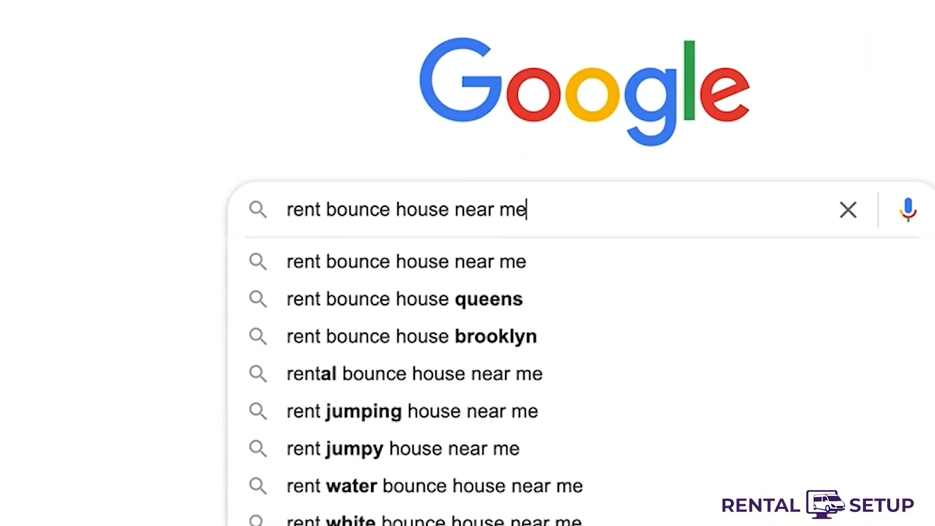
pyautogui.press('Return')
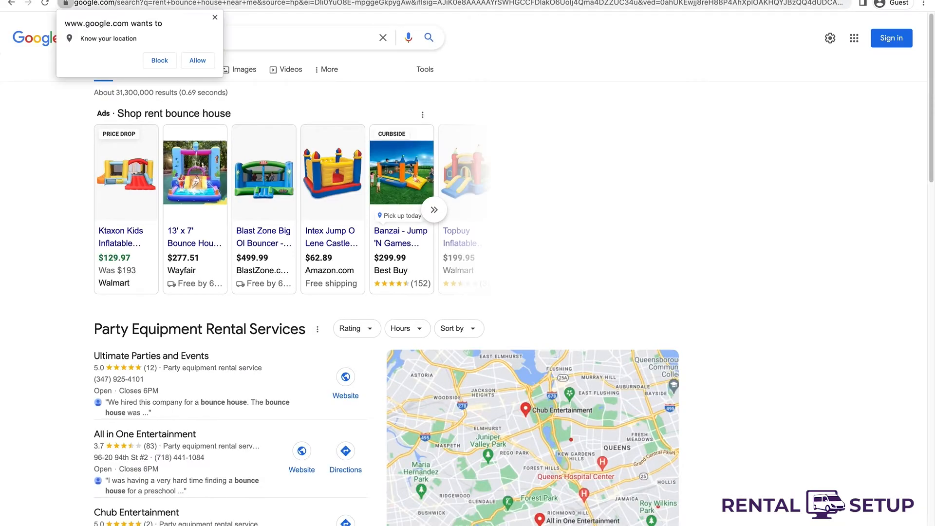
pyautogui.scroll(-3)
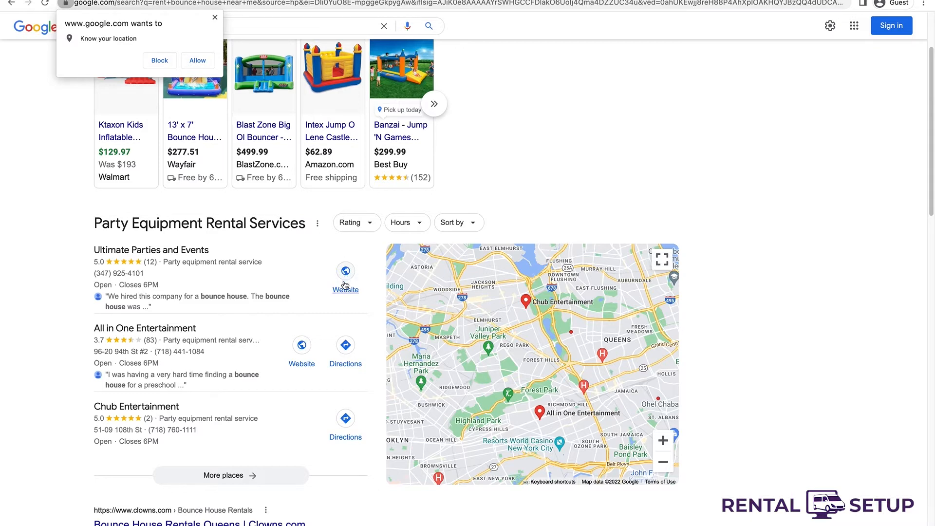
pyautogui.click(345, 290)
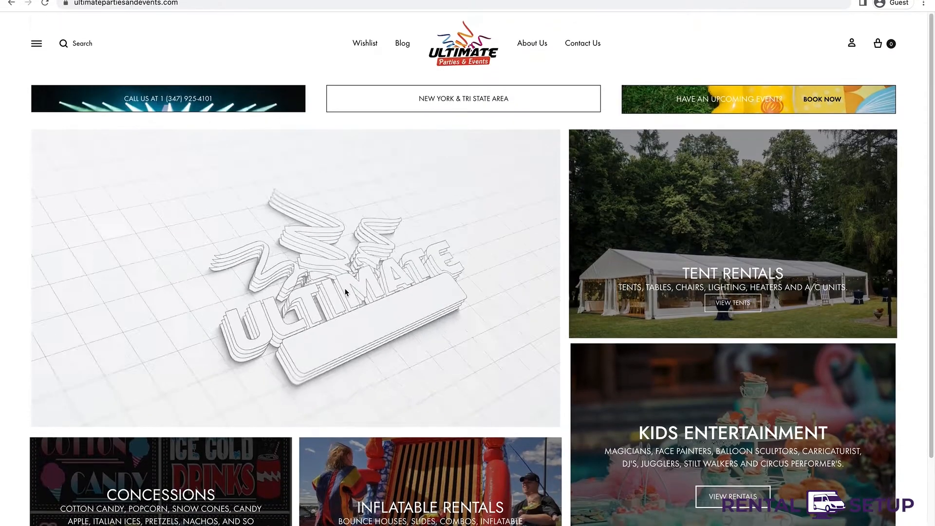
pyautogui.click(531, 43)
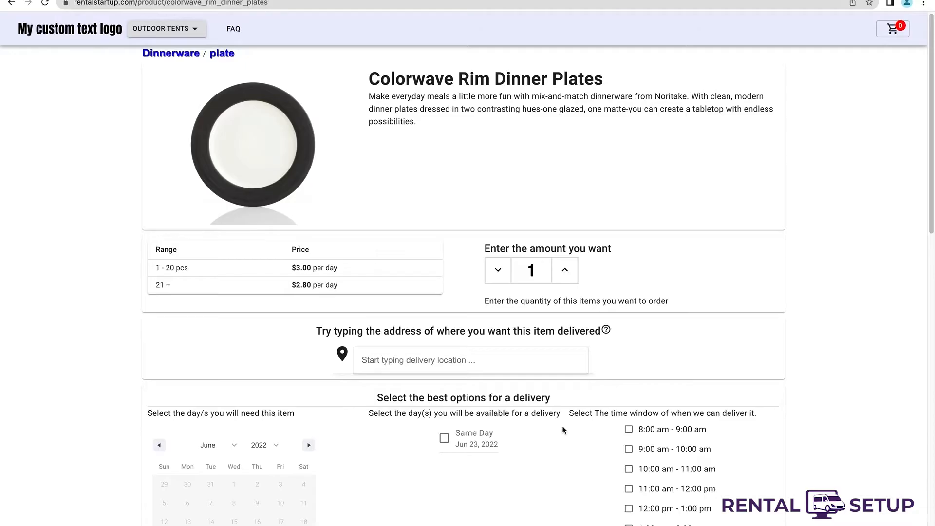
# Step: Scroll through the Colorwave Rim Dinner Plates page's tiered pricing and checkout, then back up
pyautogui.scroll(-3)
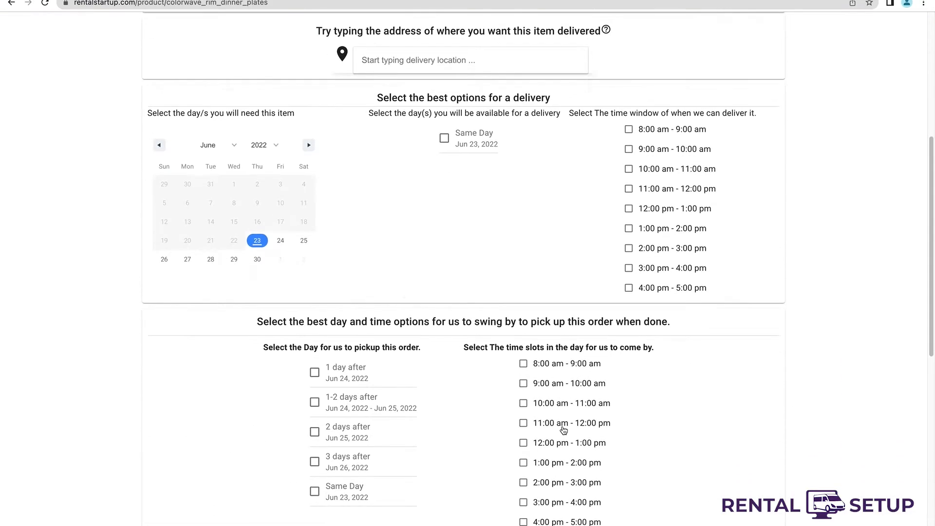
pyautogui.scroll(-3)
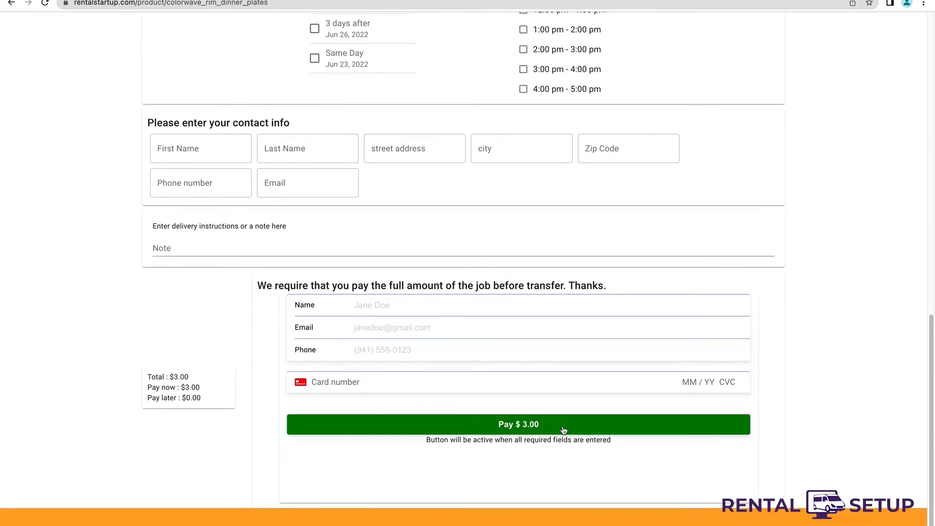
pyautogui.scroll(3)
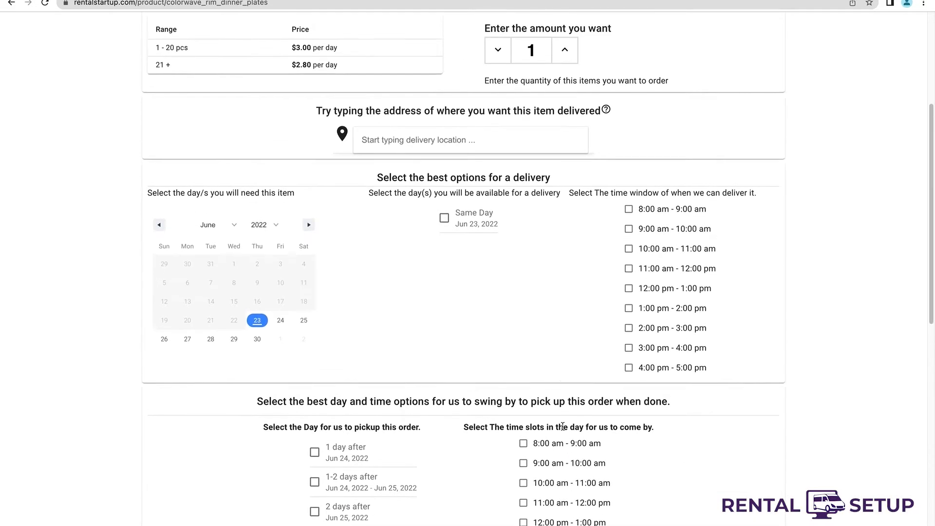
pyautogui.scroll(3)
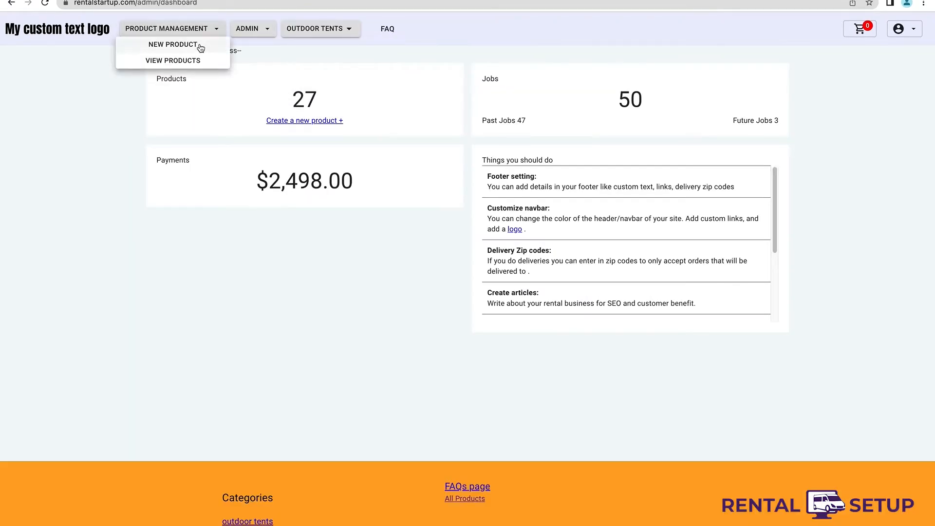
# Step: Create a new product 'Plate is a very fine china' described as 'This is great for all fancy occasions'
pyautogui.click(174, 44)
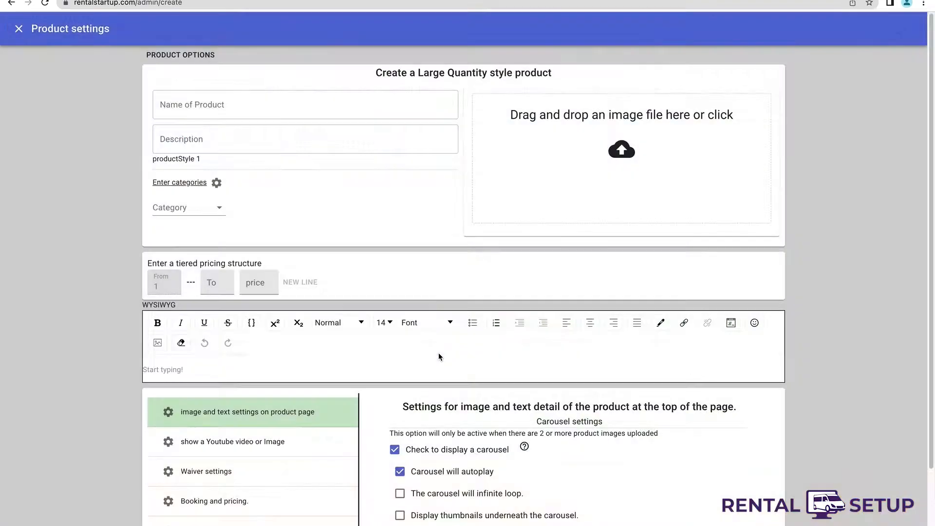
pyautogui.write('Plate')
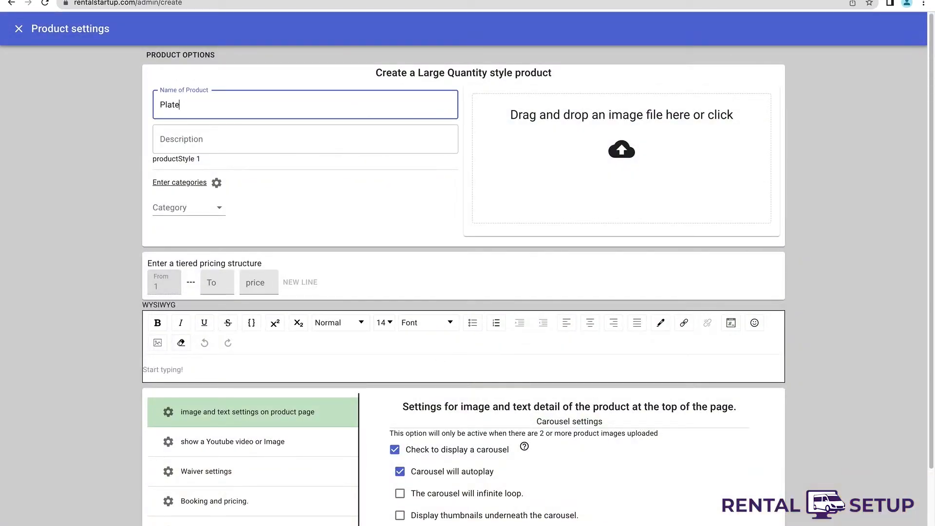
pyautogui.write('i')
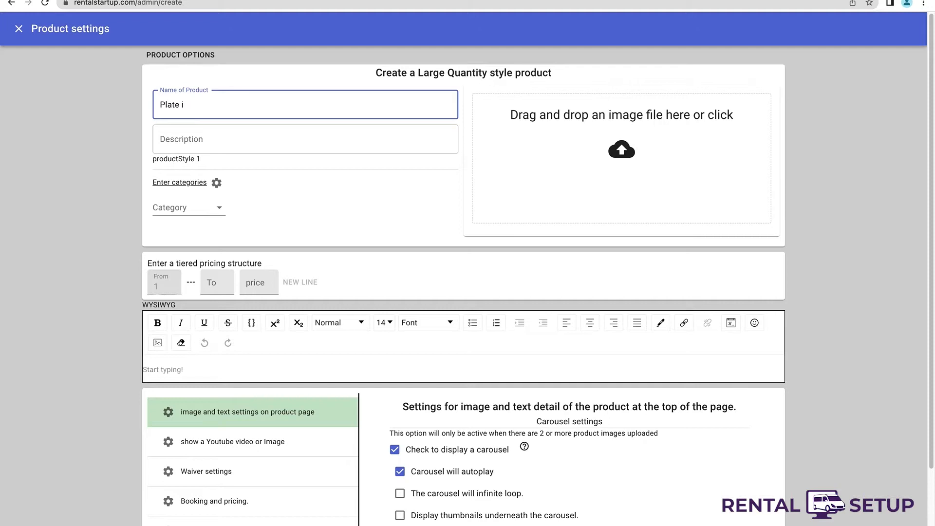
pyautogui.write('s a very fine china')
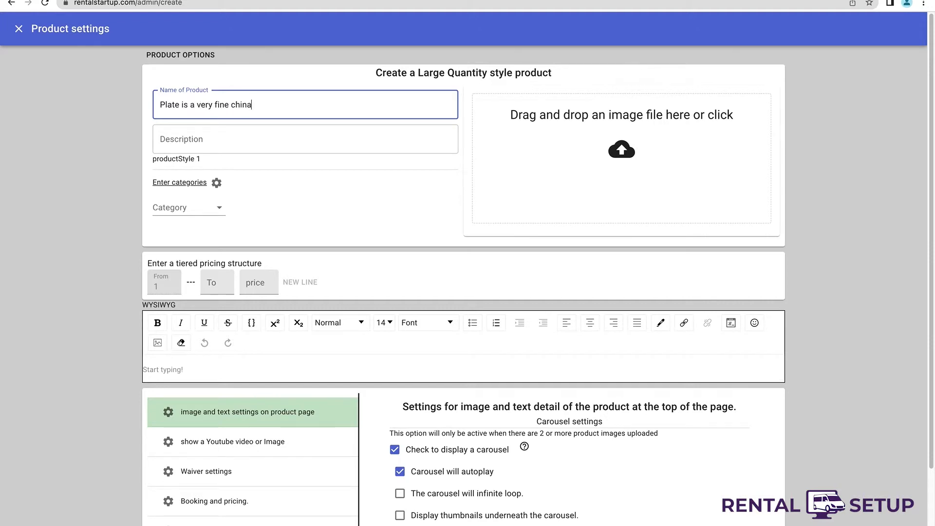
pyautogui.click(620, 158)
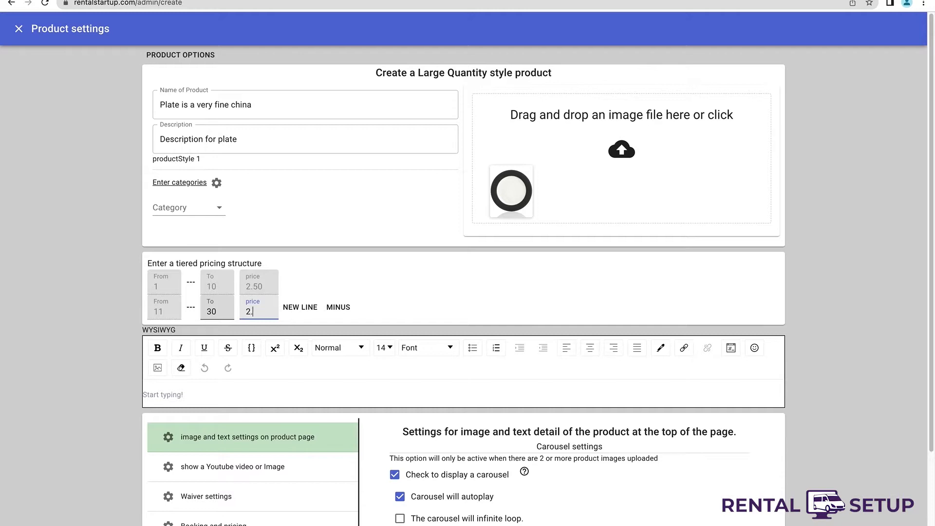
pyautogui.write('This is great')
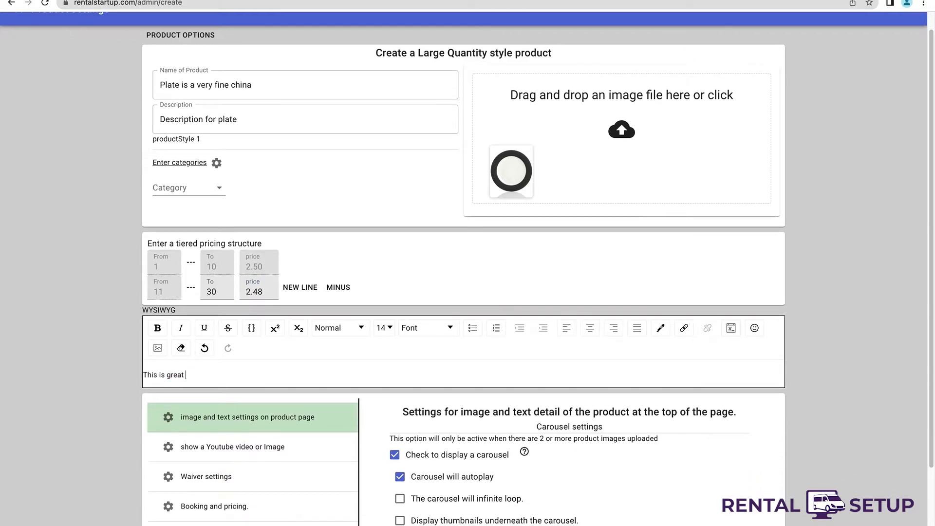
pyautogui.write('for all fancy occasions')
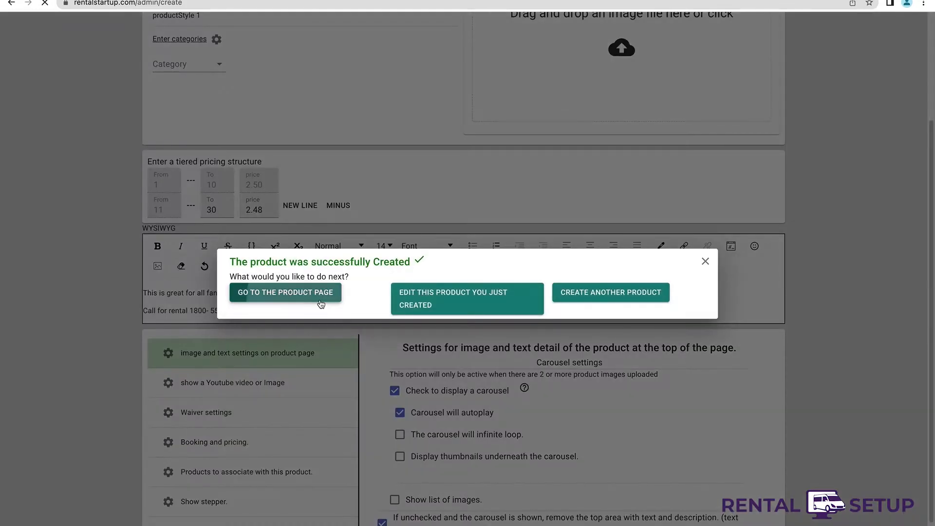
# Step: Open the new plate product page and scroll through its pricing table and card checkout
pyautogui.click(284, 292)
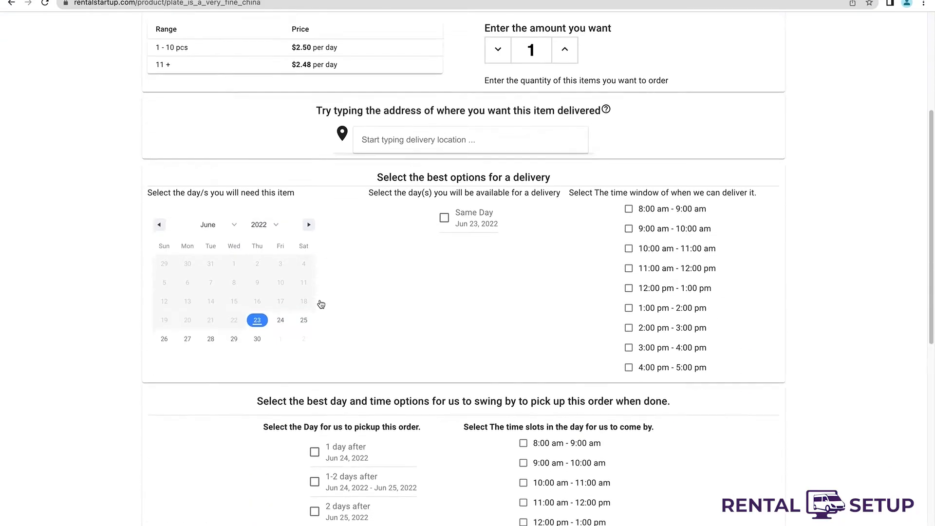
pyautogui.scroll(-3)
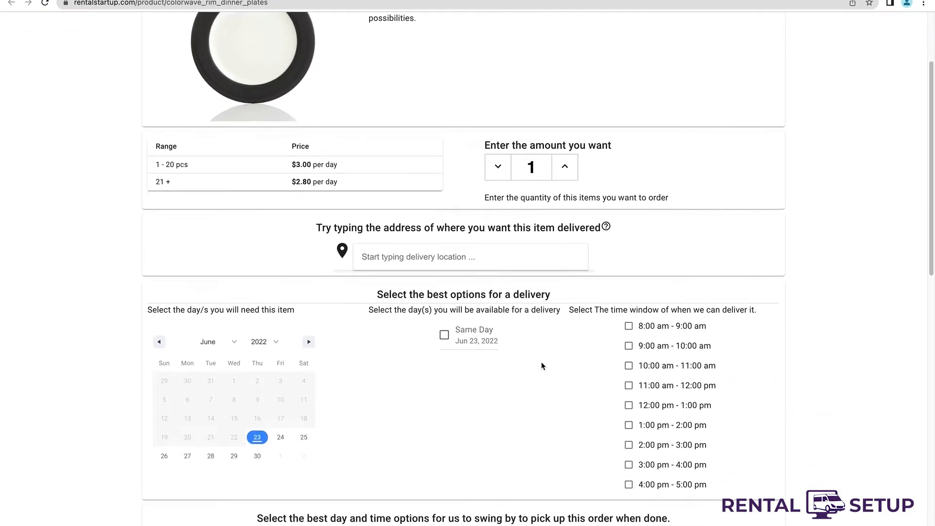
pyautogui.scroll(-3)
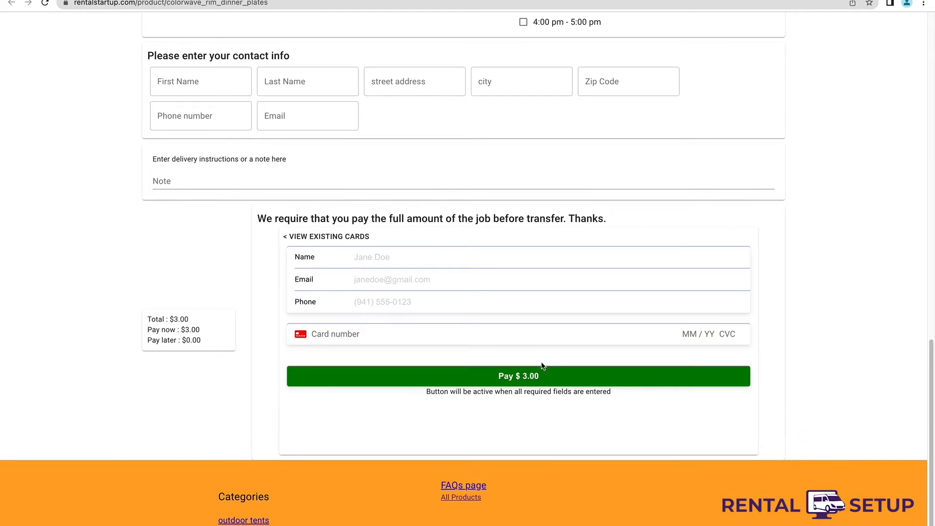
pyautogui.scroll(3)
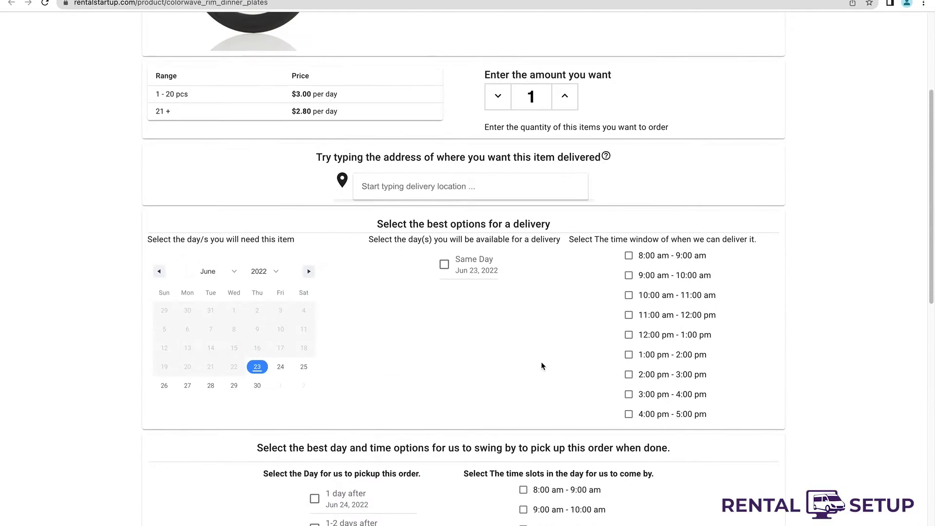
pyautogui.scroll(3)
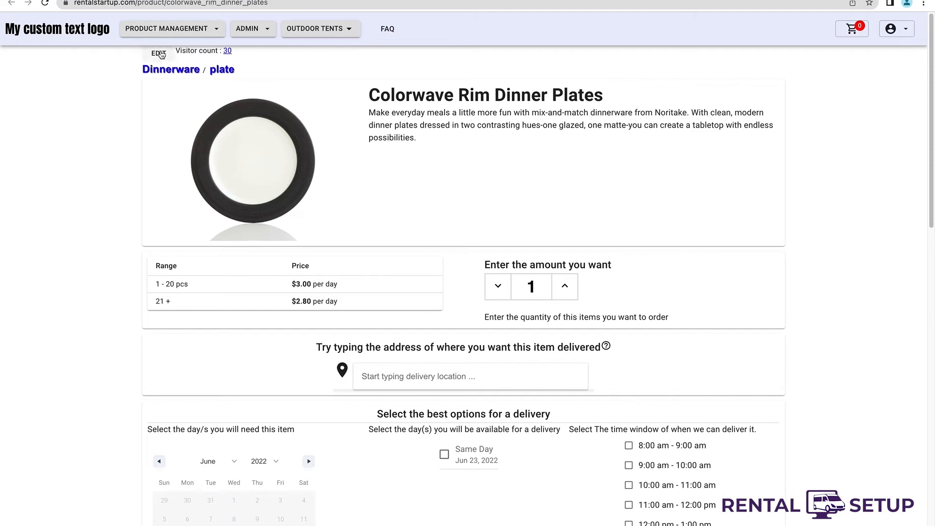
# Step: In Booking and pricing, select 'Show product's price, scheduling form, customer contact form… Do not show CC Form'
pyautogui.click(156, 50)
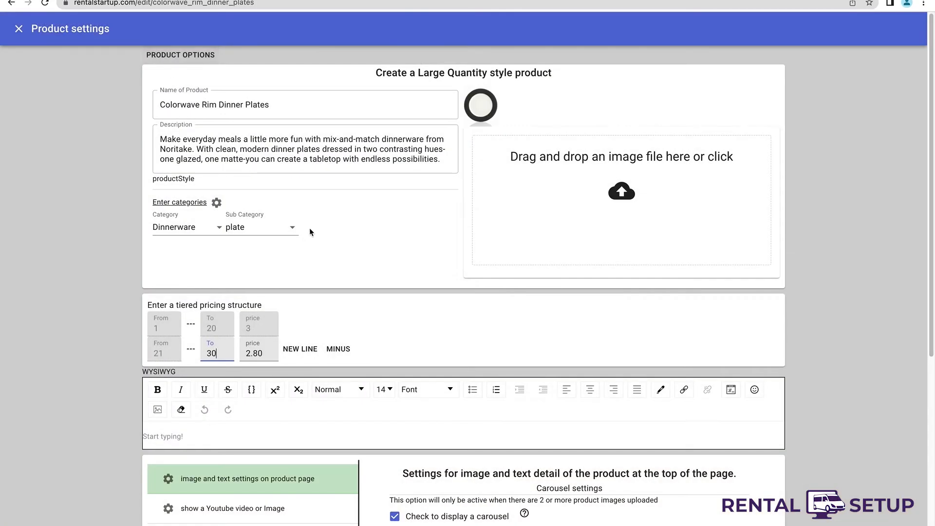
pyautogui.scroll(-3)
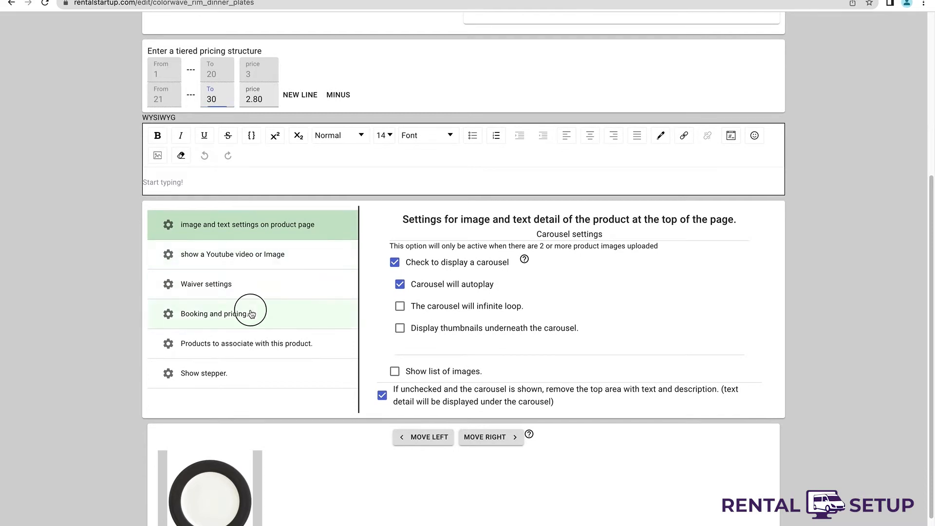
pyautogui.click(214, 313)
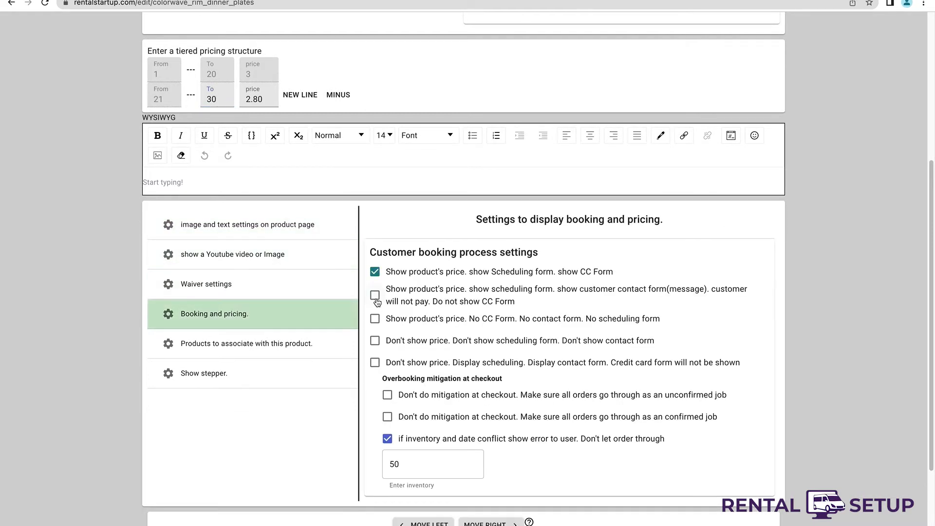
pyautogui.click(375, 295)
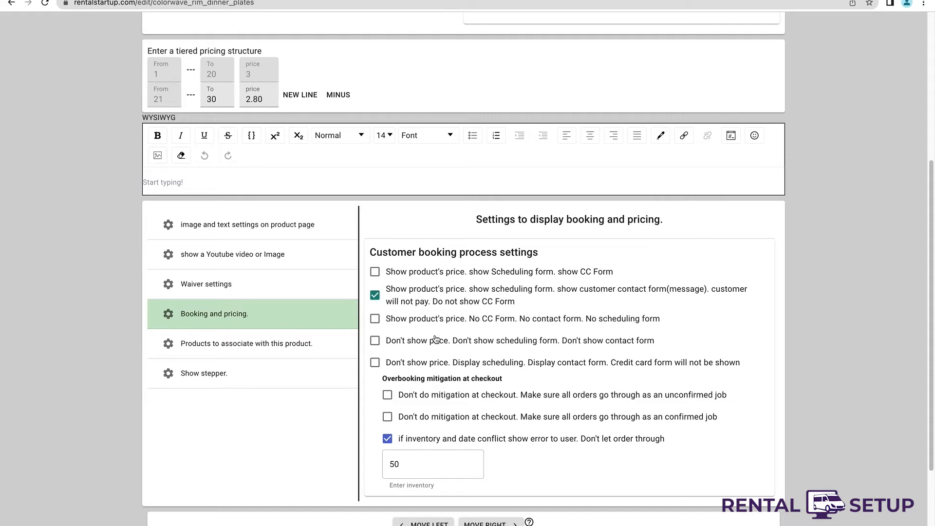
pyautogui.scroll(-3)
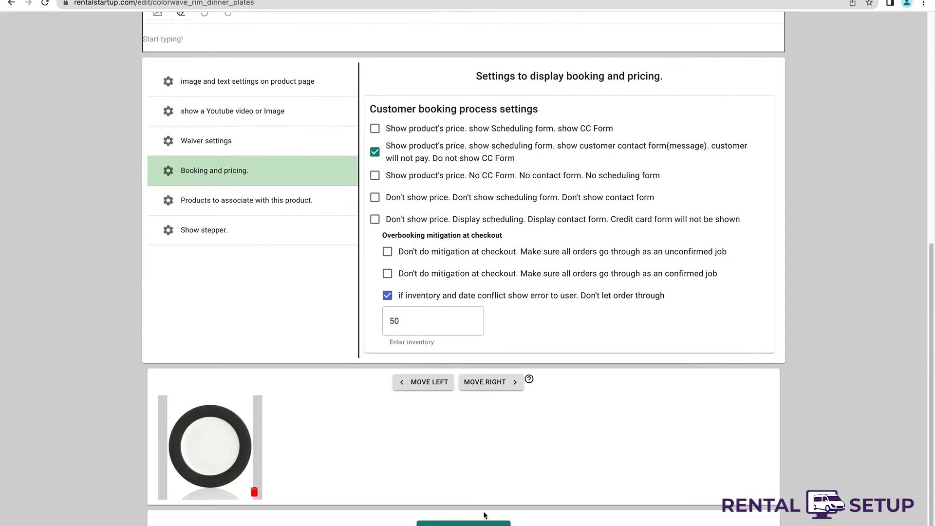
pyautogui.moveTo(560, 103)
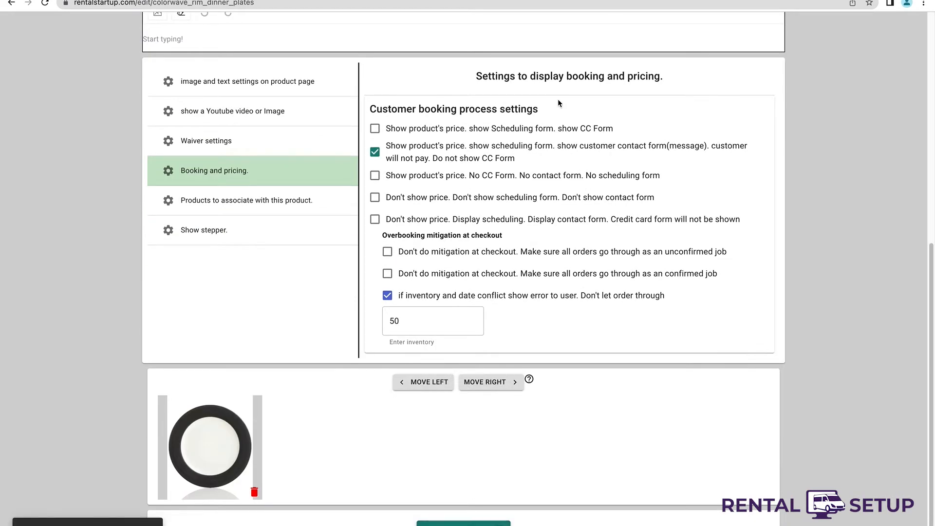
pyautogui.scroll(3)
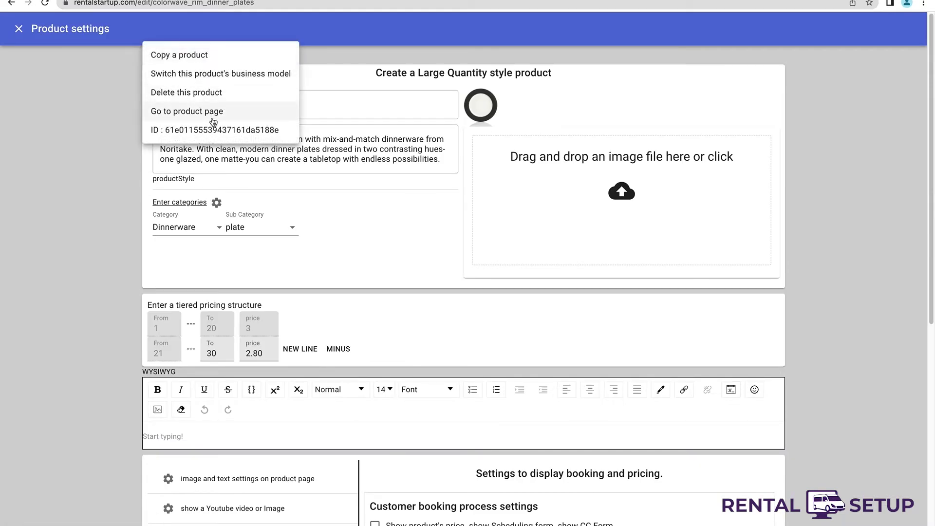
# Step: Go to the plate product page and scroll down to the contact form with SEND JOB
pyautogui.click(186, 111)
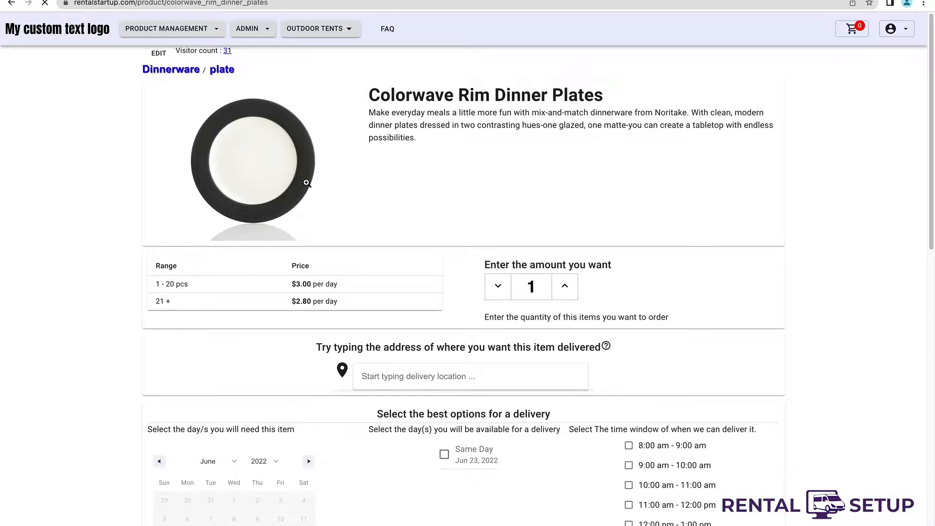
pyautogui.scroll(-3)
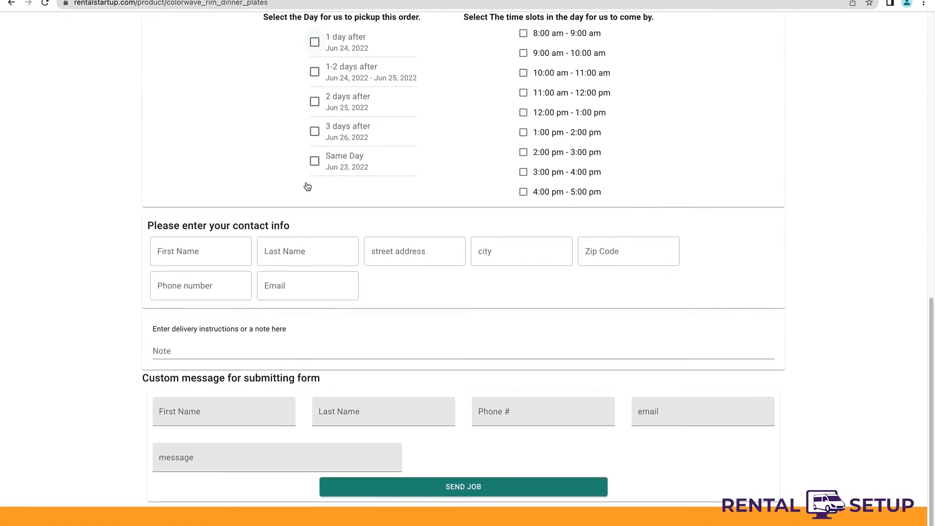
pyautogui.scroll(-3)
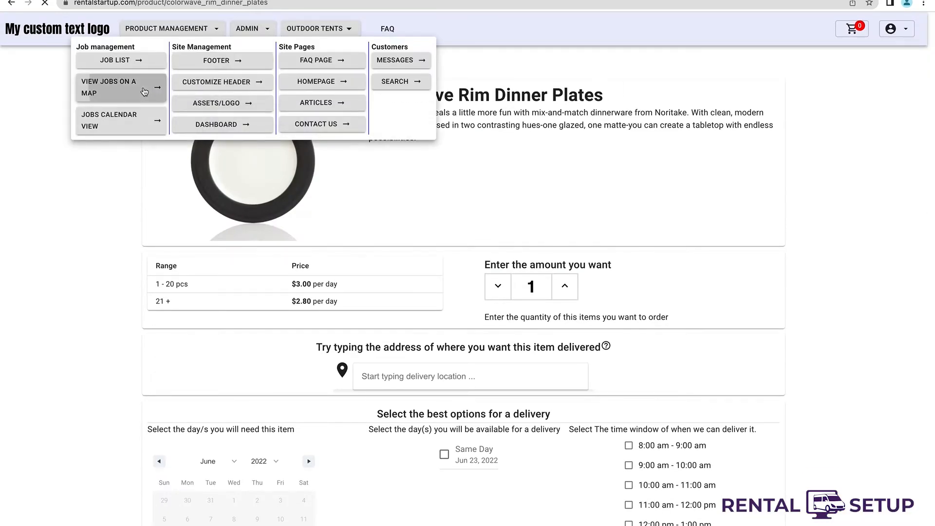
# Step: View jobs on the map, then switch to the Job List
pyautogui.click(109, 87)
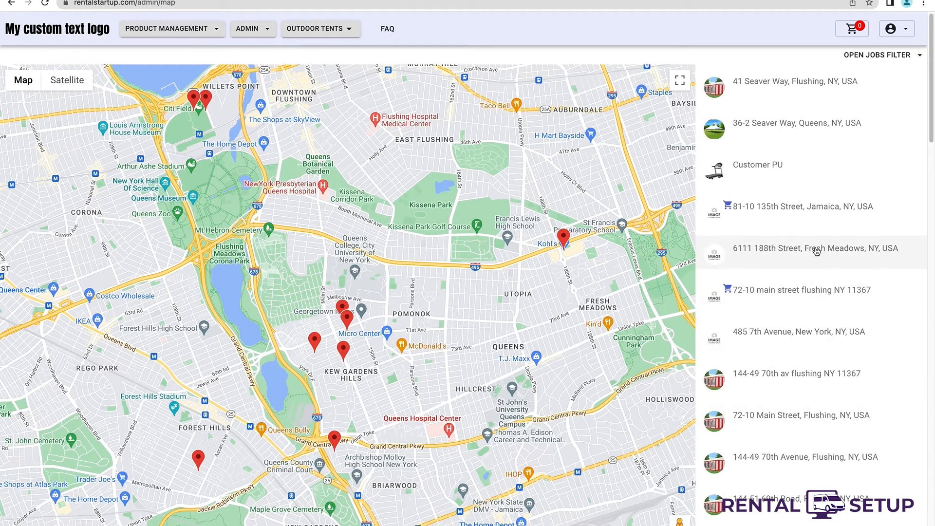
pyautogui.moveTo(825, 326)
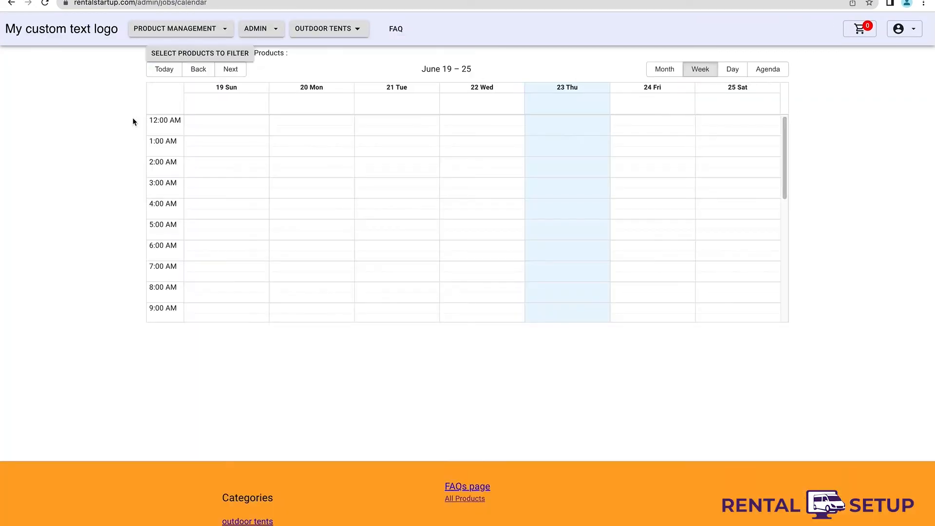
pyautogui.click(664, 68)
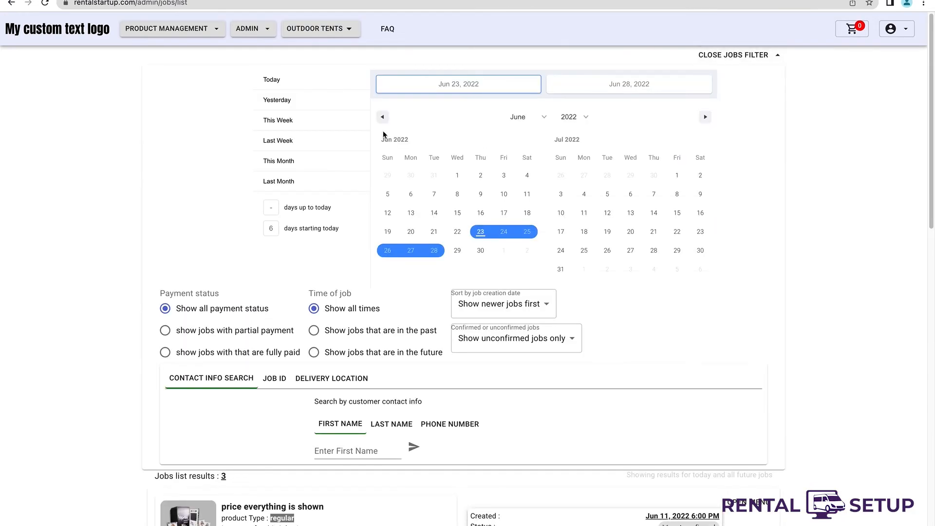
# Step: Close the date filter, scroll to the first job, and open its action menu
pyautogui.click(314, 331)
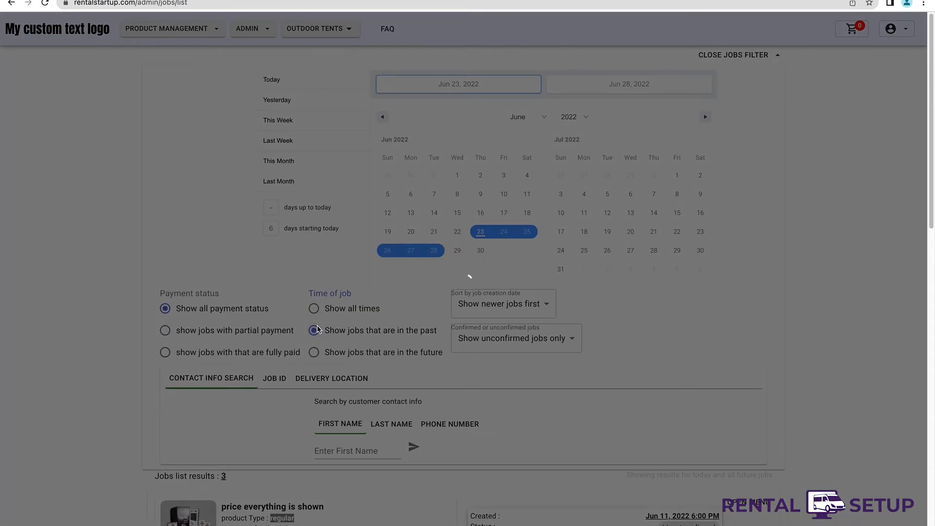
pyautogui.scroll(-3)
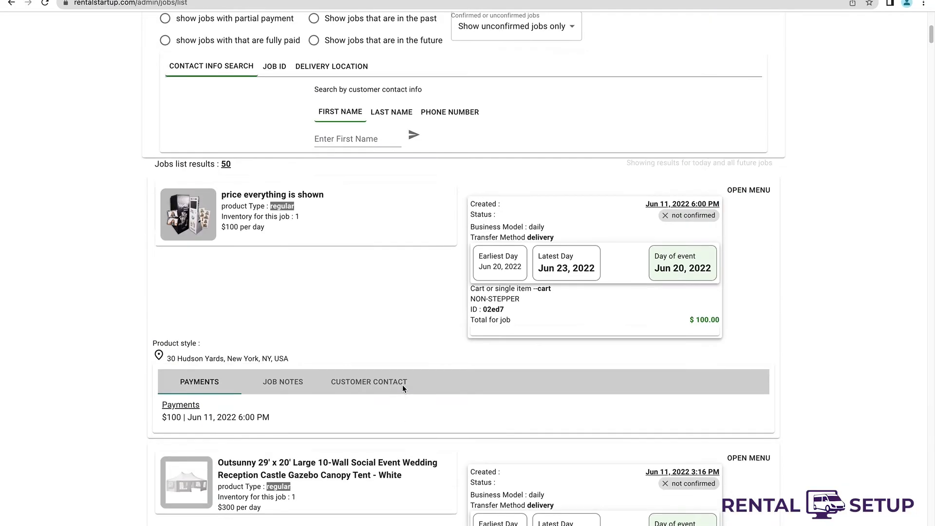
pyautogui.click(748, 189)
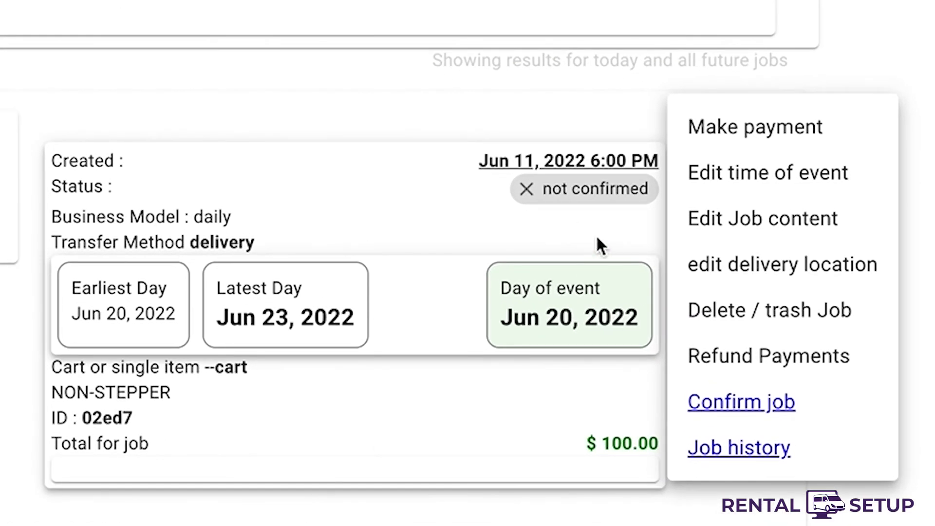
pyautogui.moveTo(767, 173)
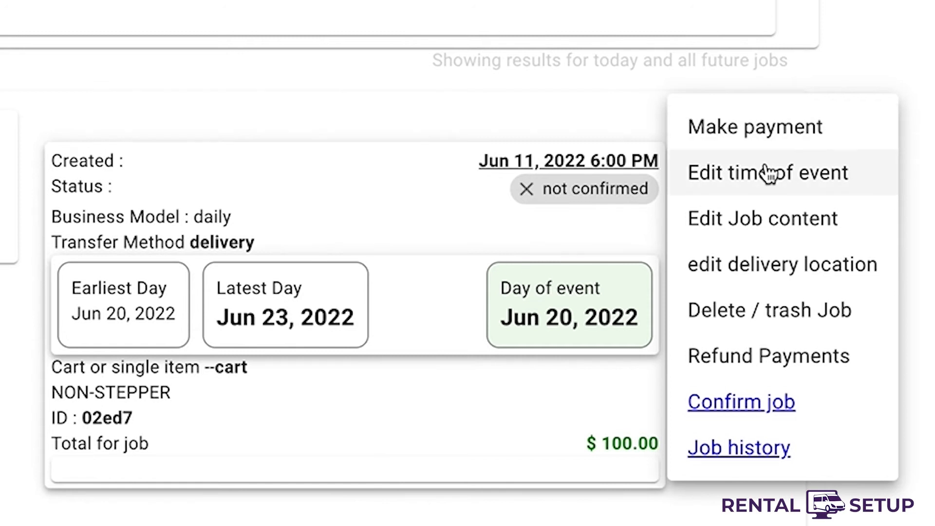
pyautogui.moveTo(793, 218)
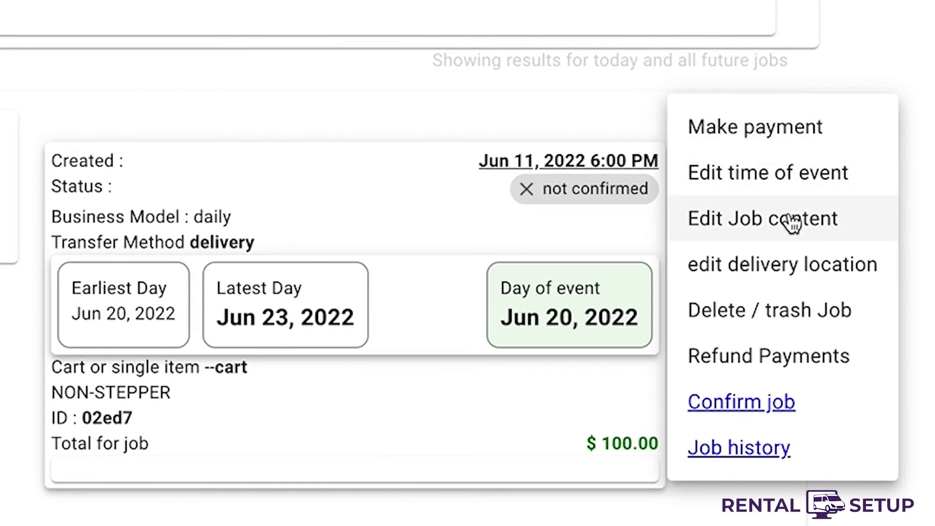
pyautogui.moveTo(841, 281)
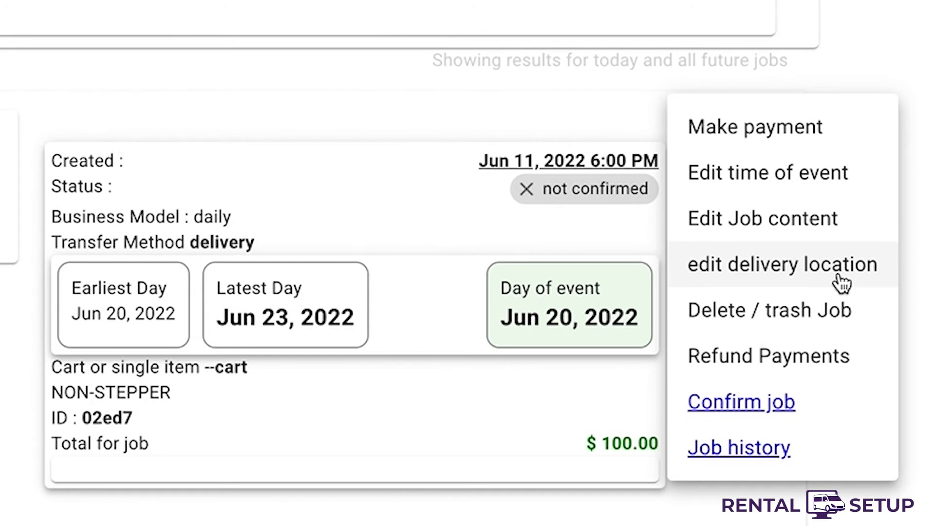
pyautogui.moveTo(839, 322)
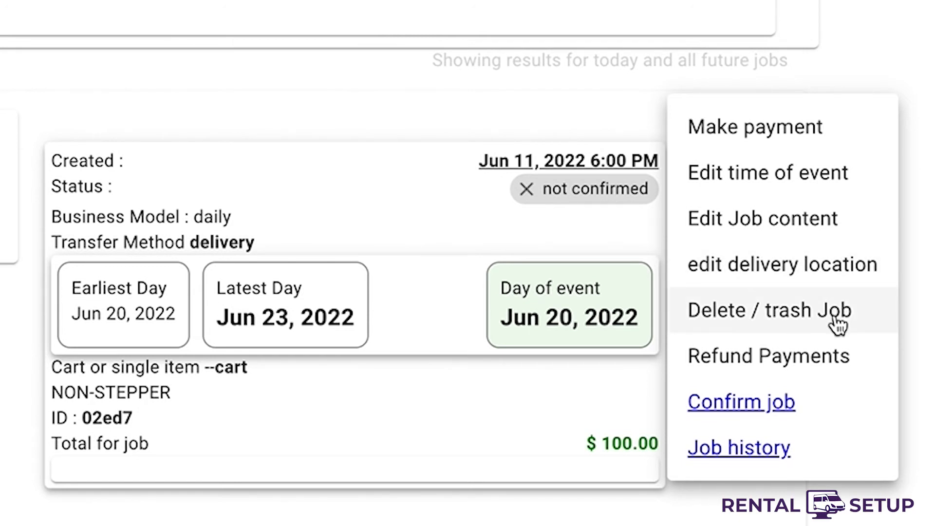
pyautogui.moveTo(838, 356)
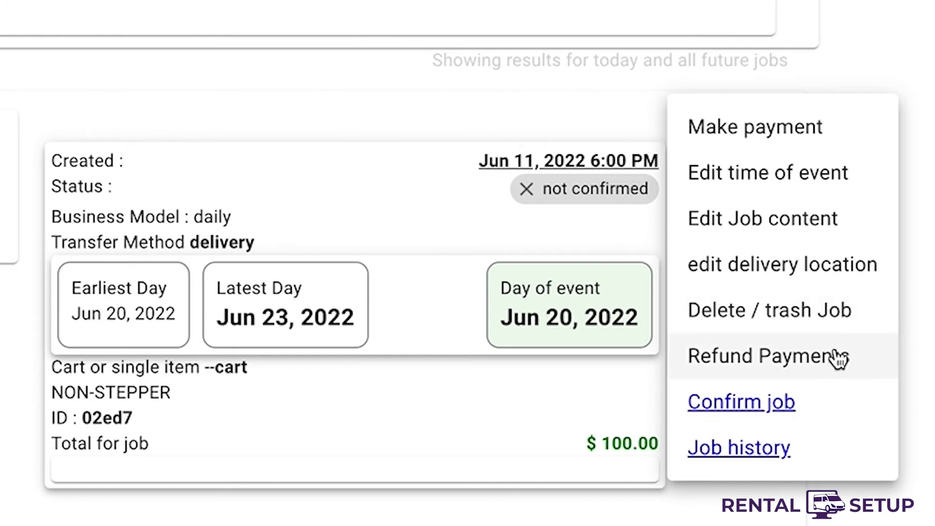
pyautogui.moveTo(818, 471)
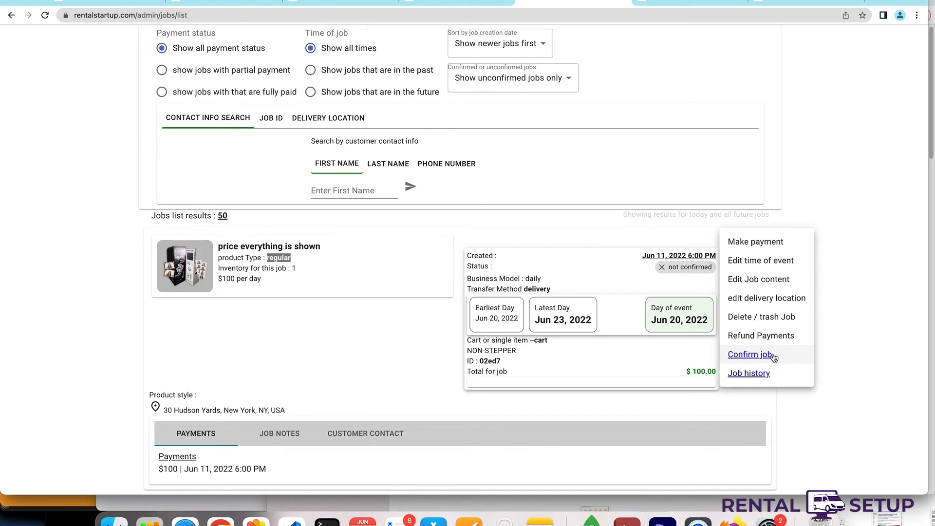
# Step: Open the 30 Hudson Yards job's confirm page and view delivery time options and calendar
pyautogui.click(750, 354)
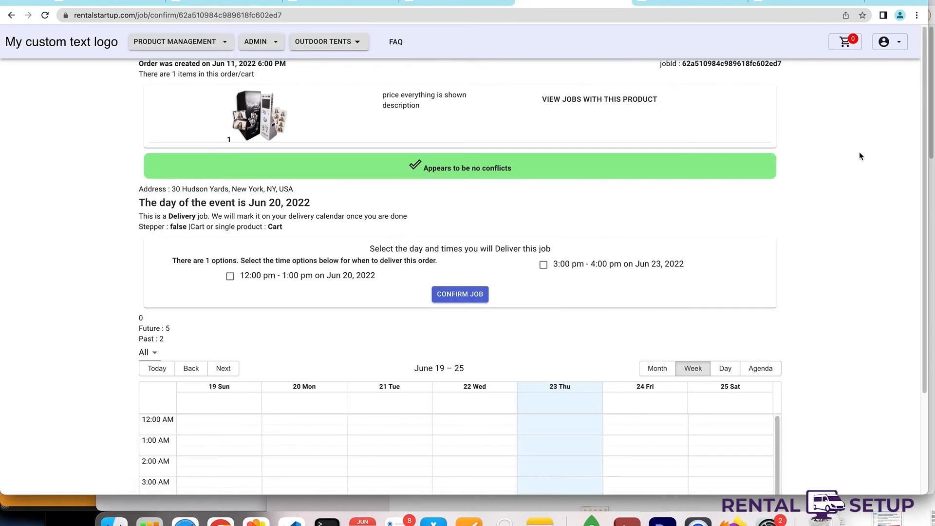
pyautogui.scroll(-3)
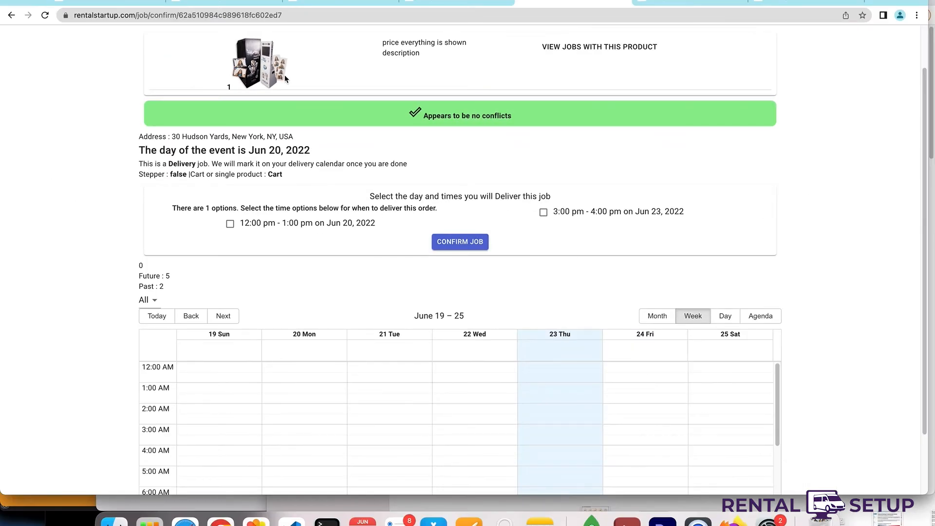
pyautogui.moveTo(335, 112)
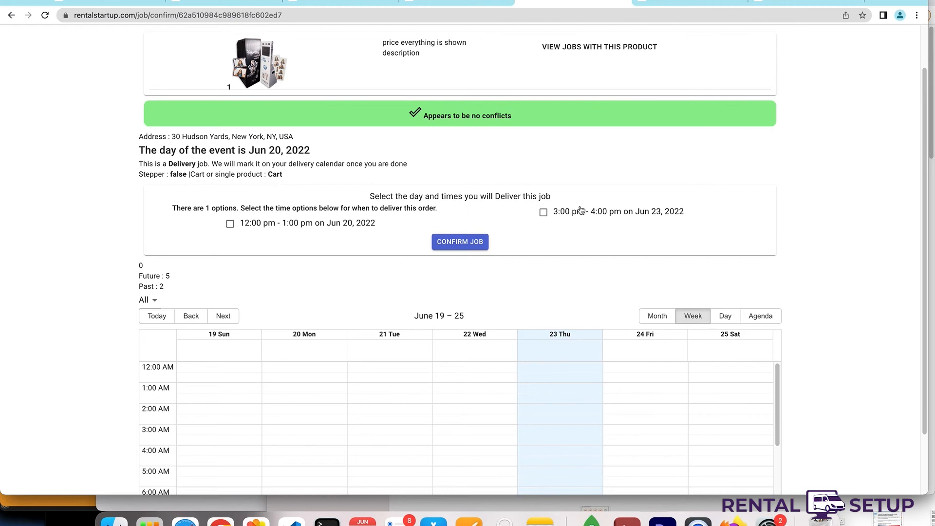
pyautogui.moveTo(474, 143)
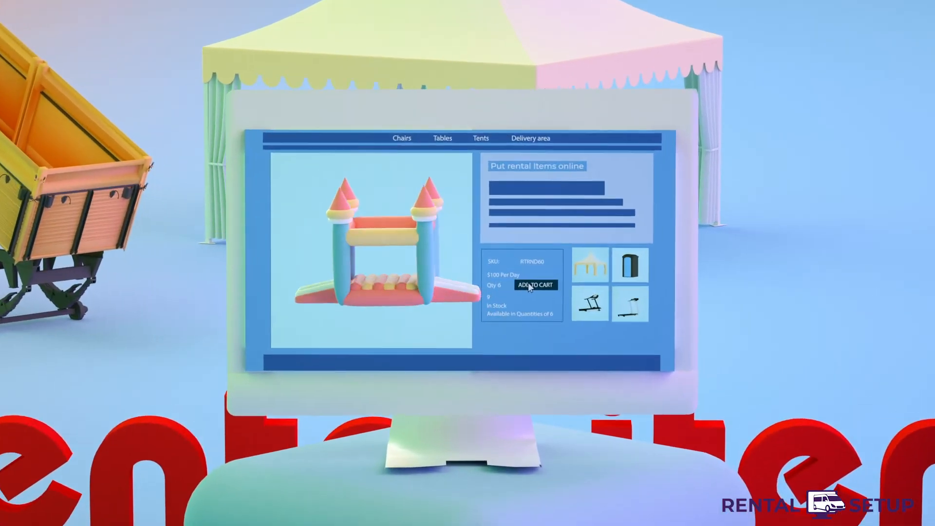
pyautogui.click(535, 285)
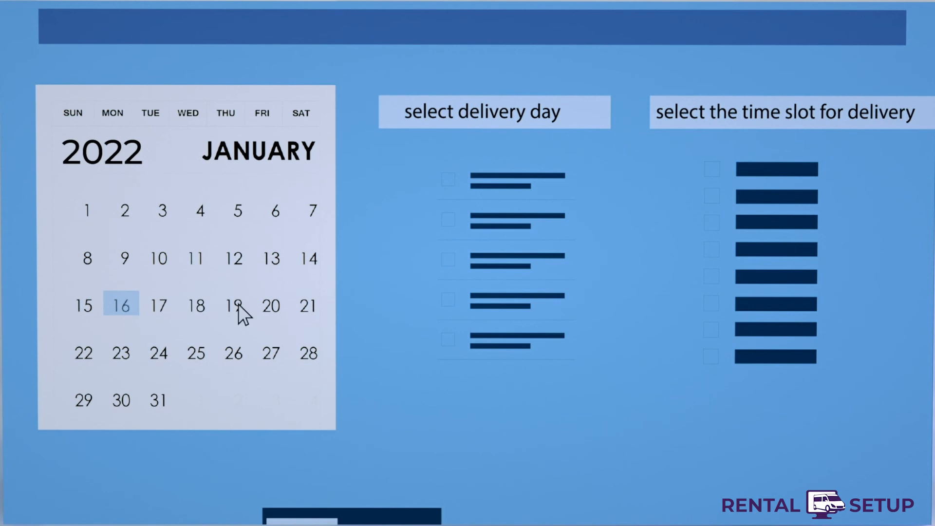